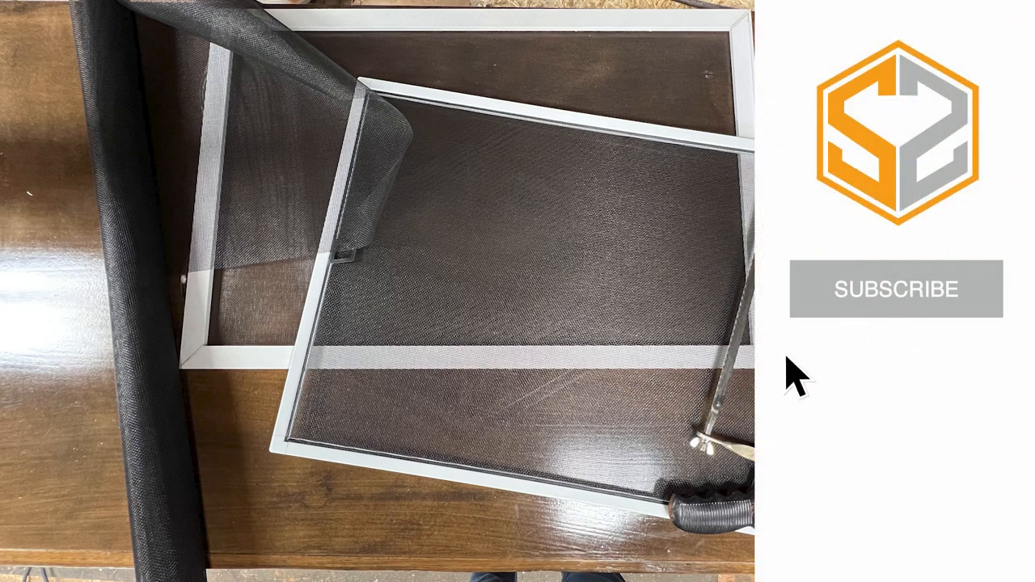
Step: Subscribe to the channel and enable its notification bell from the end screen
click(896, 288)
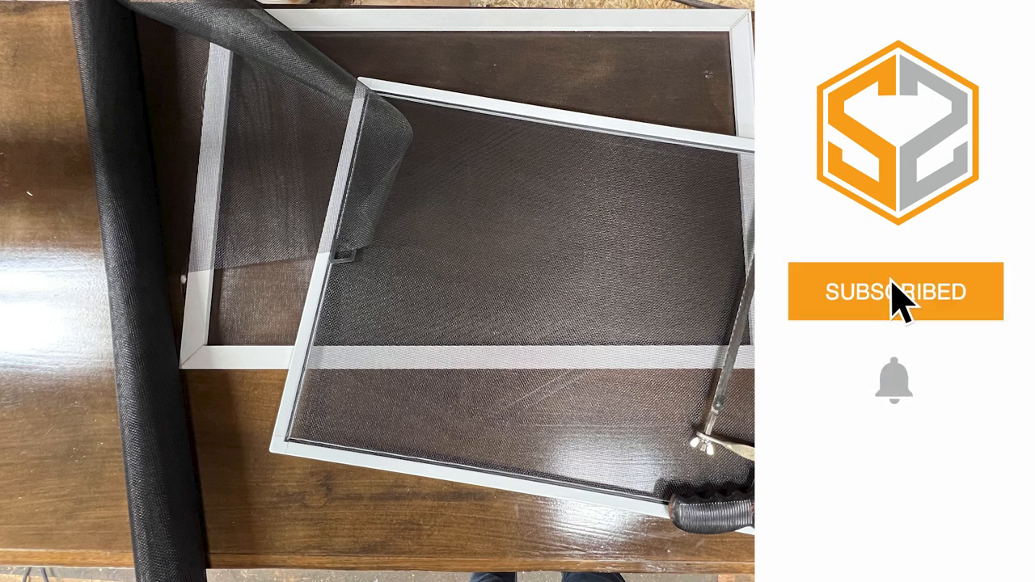
click(894, 380)
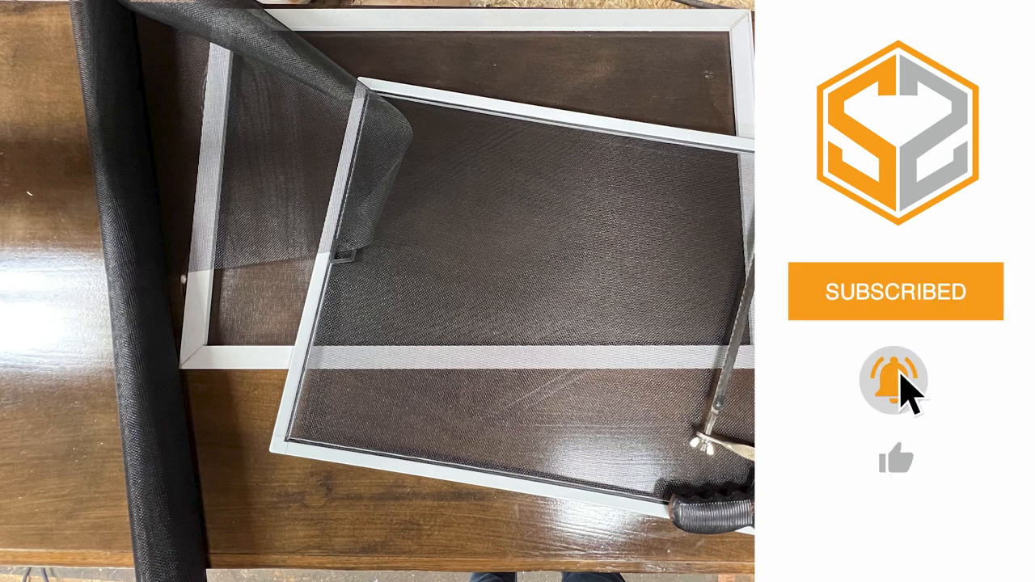
mouse_move(897, 473)
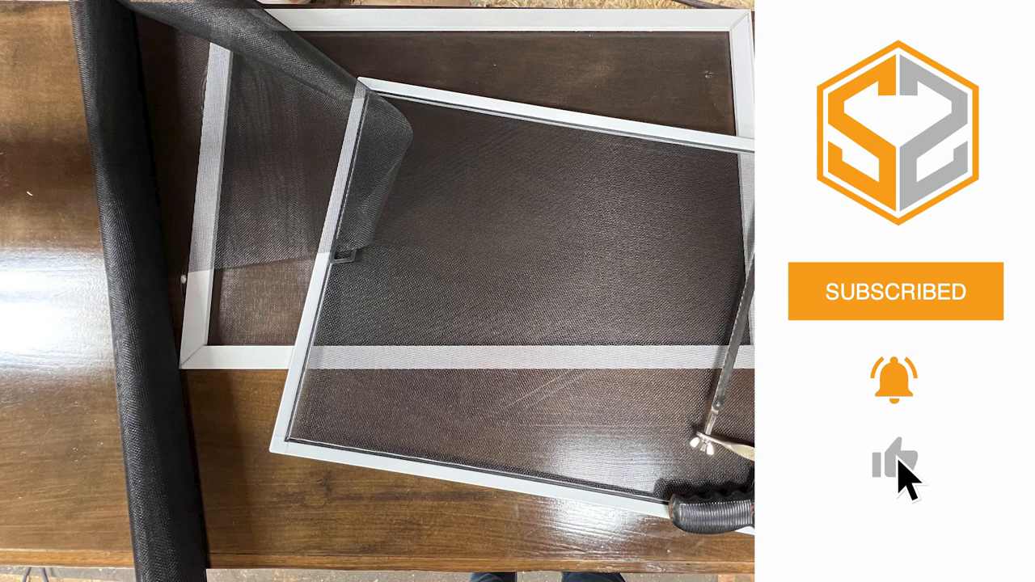